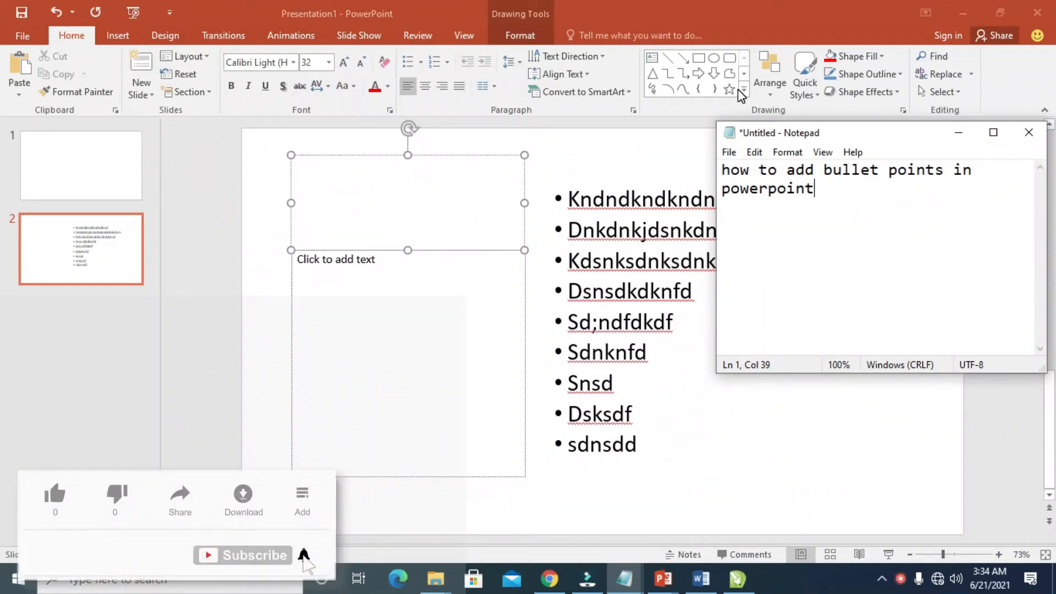
pyautogui.moveTo(148, 525)
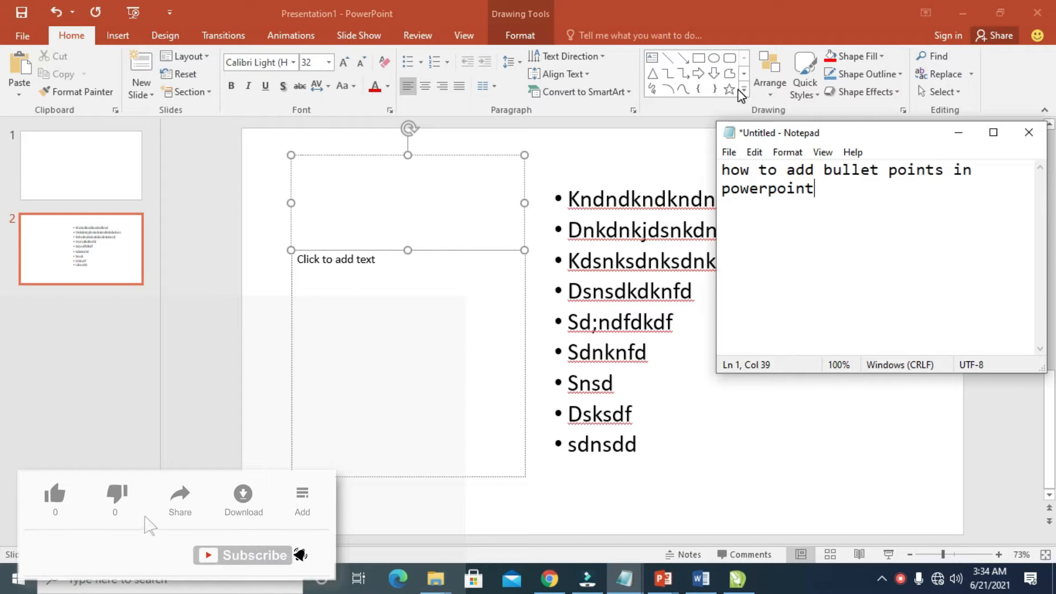
# Place the cursor in the empty 'Click to add text' placeholder on the left of slide 2.
pyautogui.click(55, 494)
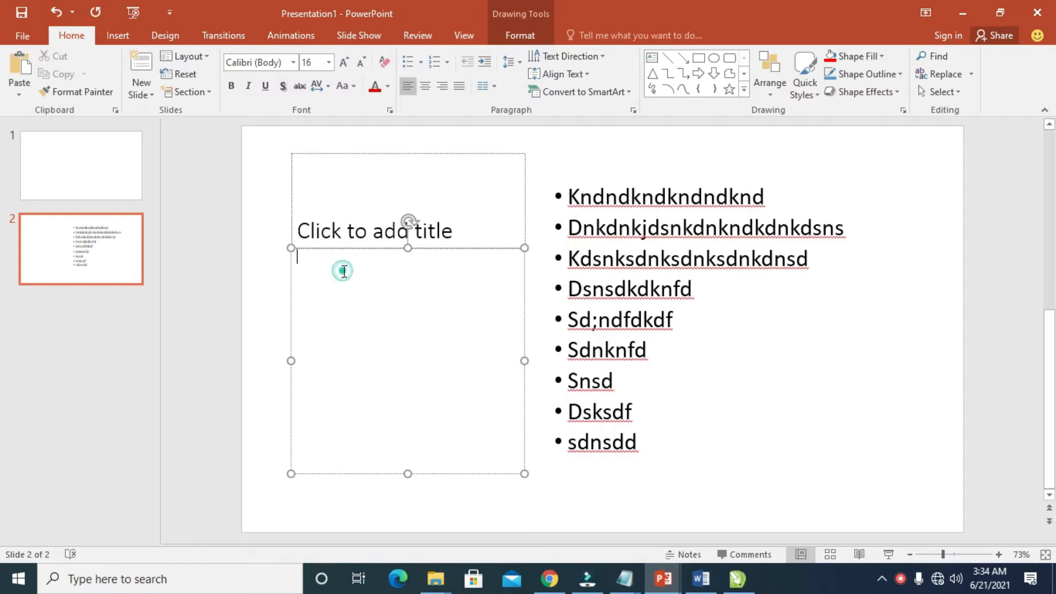
# Type placeholder lines such as 'hgdgdudhd' and 'Hduhduhduhdhdu' into the left box.
pyautogui.write('hgdgdudhd hudhdh udh d')
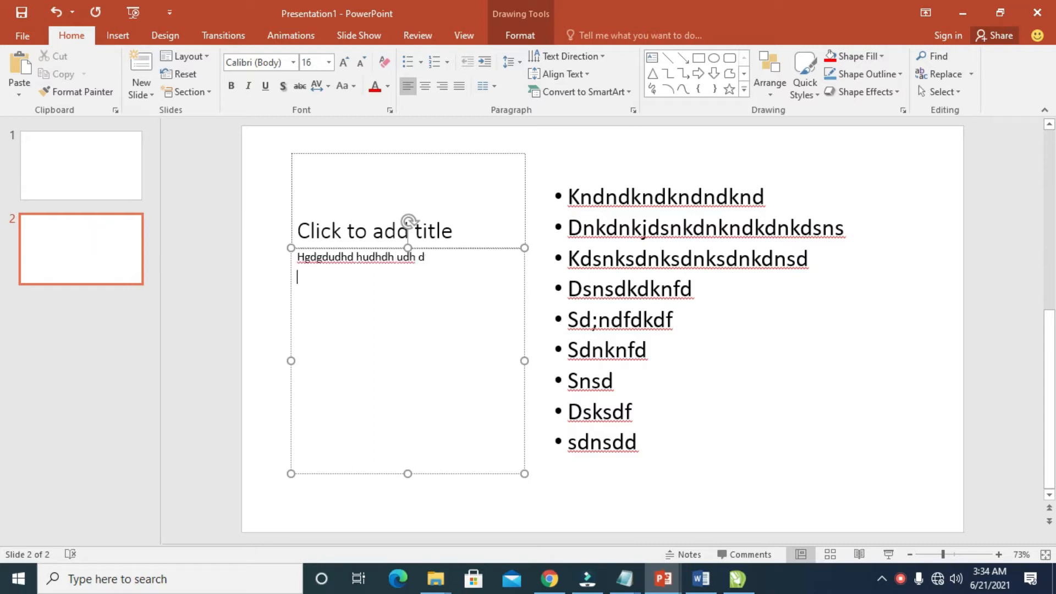
pyautogui.write('Hduhduhduhdhdu')
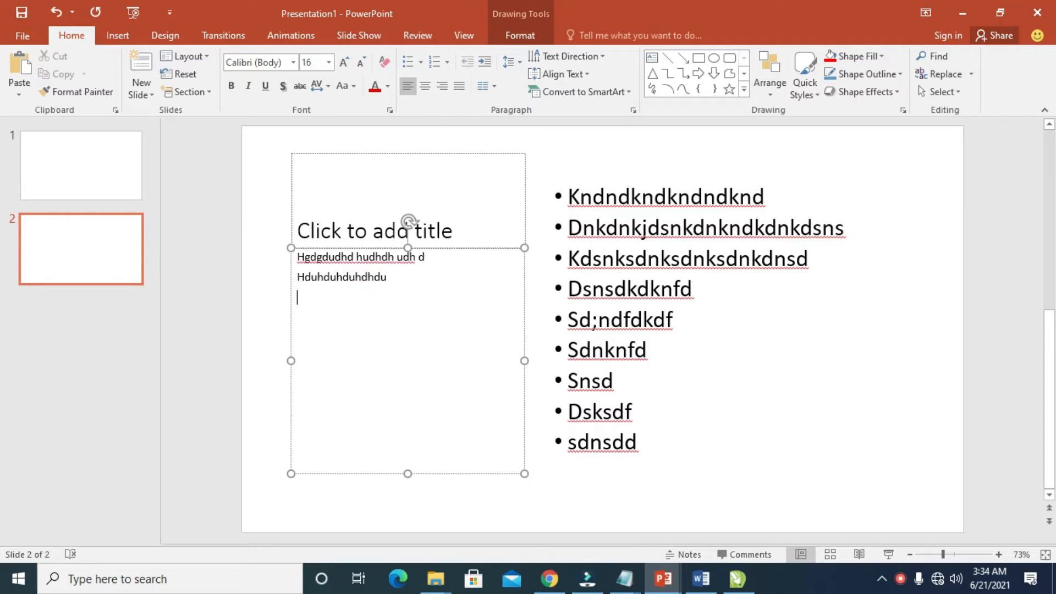
pyautogui.write('Udhudhudhdudgud')
pyautogui.write('ihdhdihih')
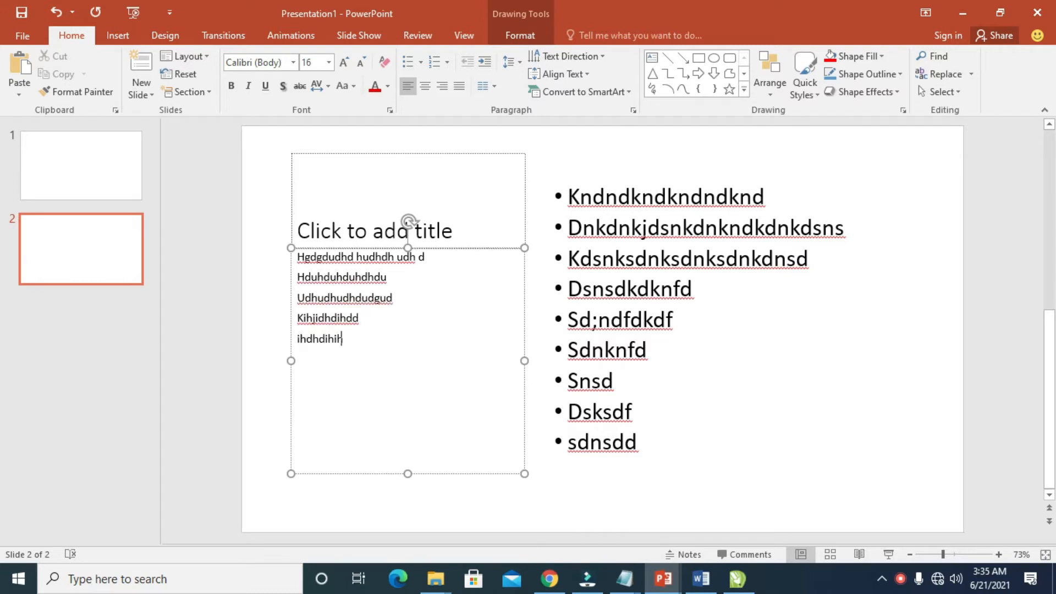
pyautogui.write('dihdihdihdihdidhidj')
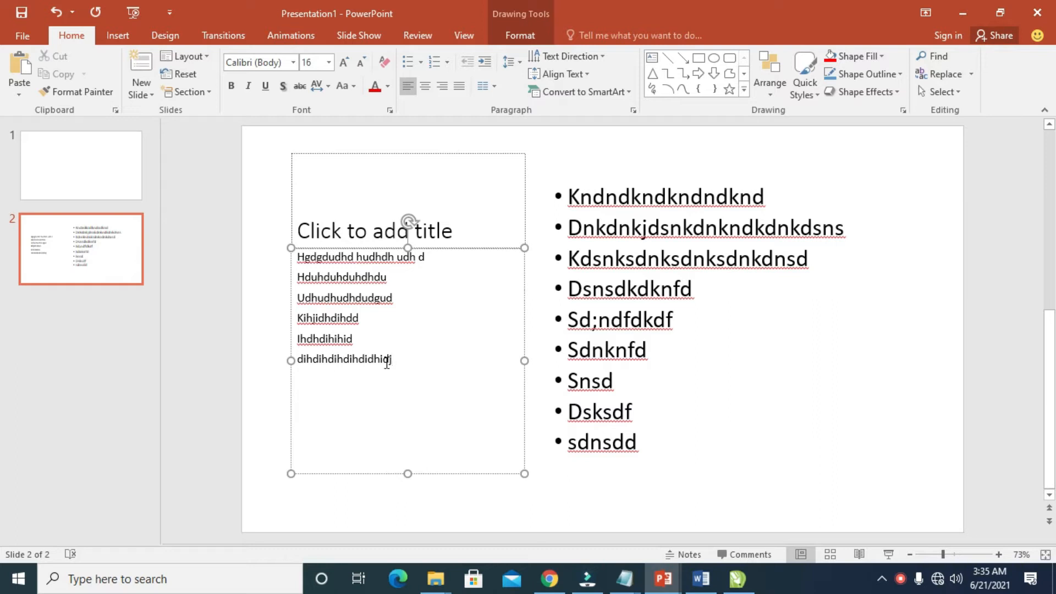
# Give all six selected lines in the left box round bullets.
pyautogui.moveTo(297, 257); pyautogui.dragTo(394, 359)
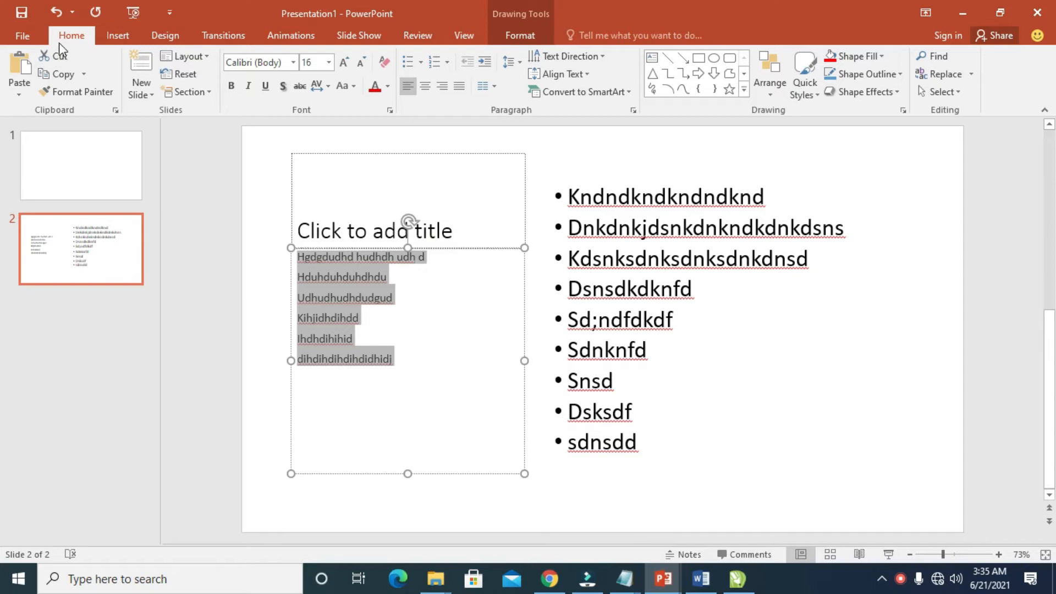
pyautogui.moveTo(397, 134)
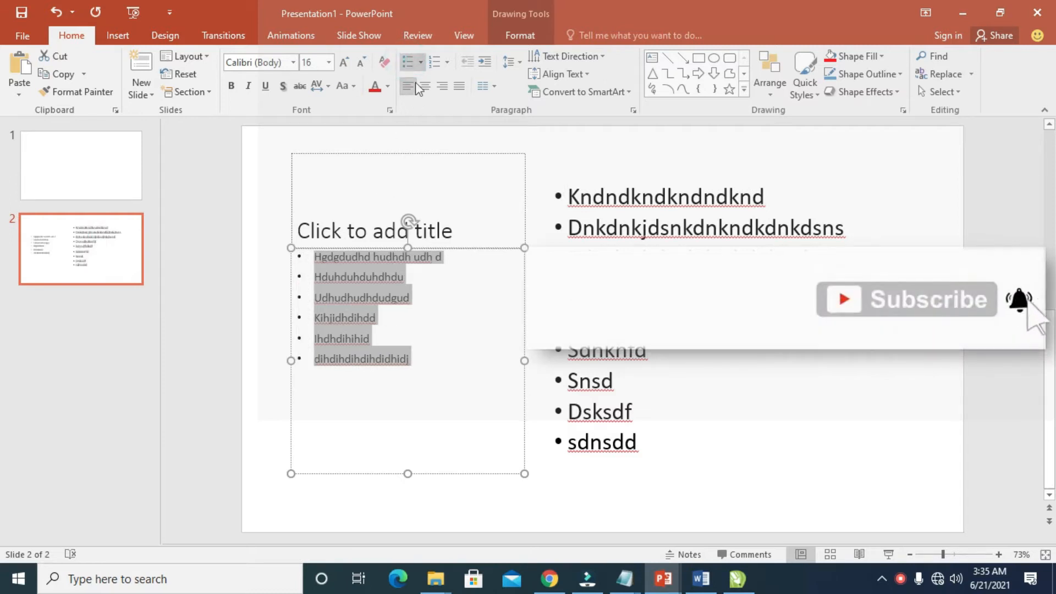
pyautogui.click(419, 62)
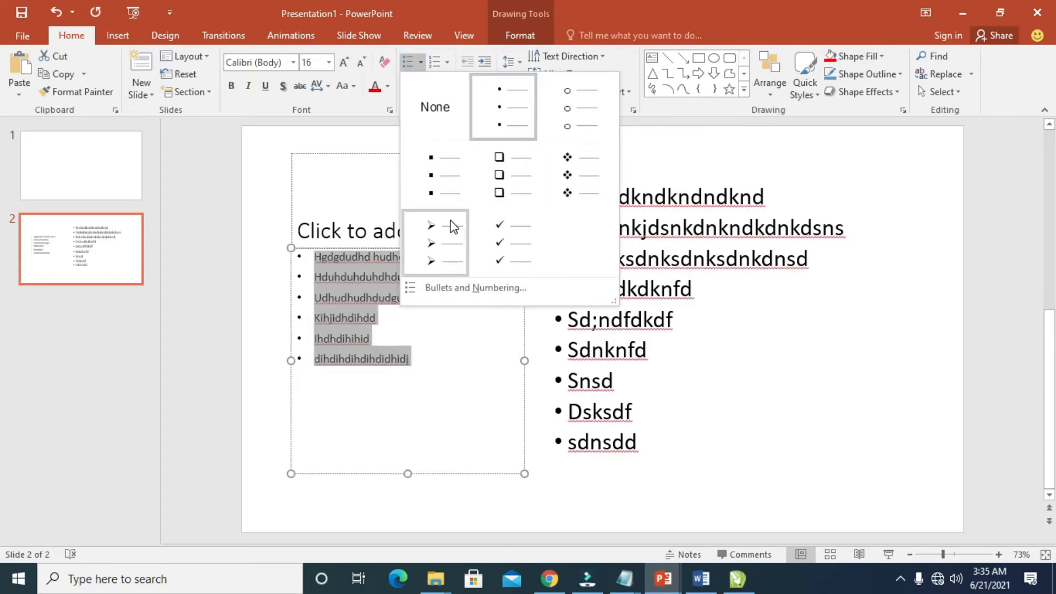
# Switch the left list to Checkmark Bullets and bring up the Numbering gallery.
pyautogui.click(504, 243)
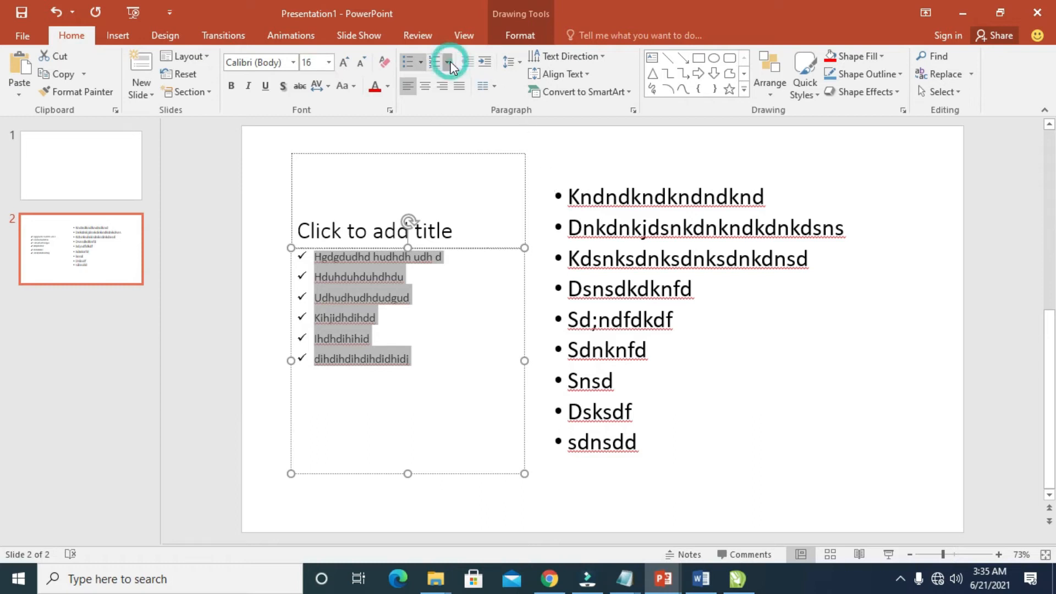
pyautogui.click(448, 63)
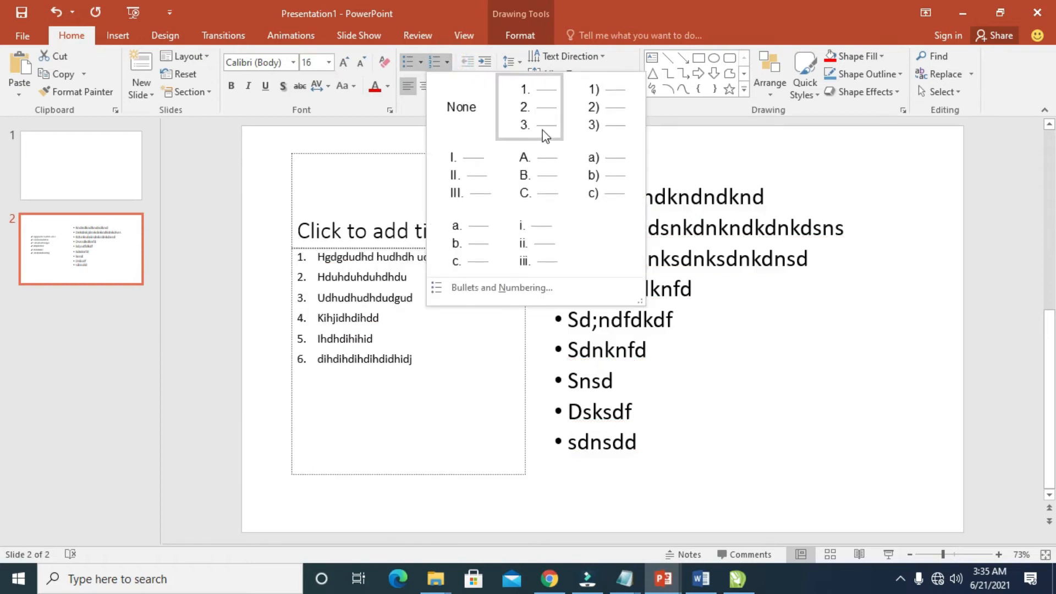
# Preview the a), A. and I. numbering styles, then apply 1) 2) 3) numbering.
pyautogui.click(596, 175)
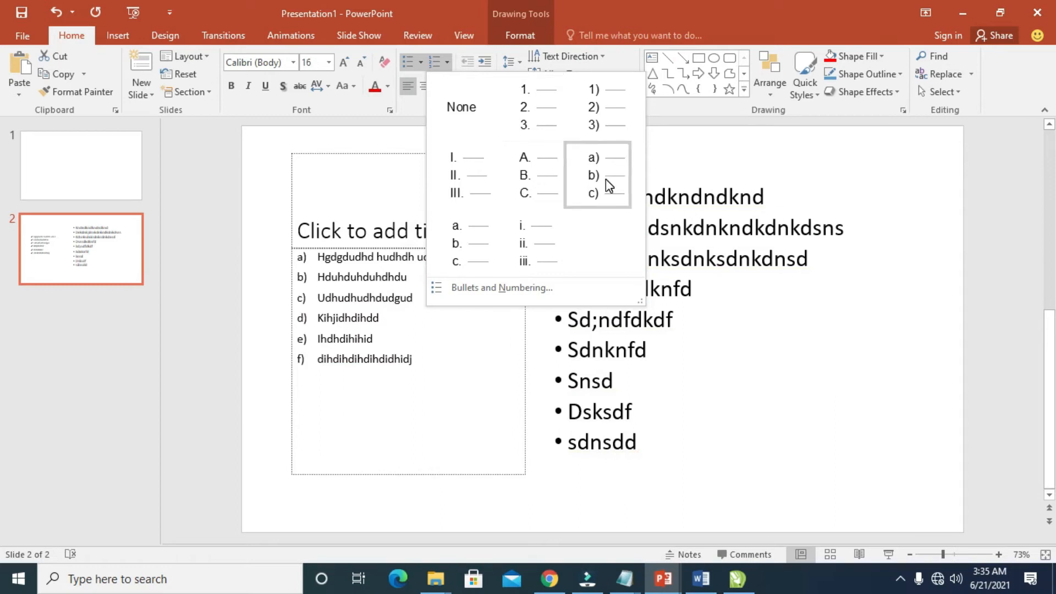
pyautogui.click(529, 174)
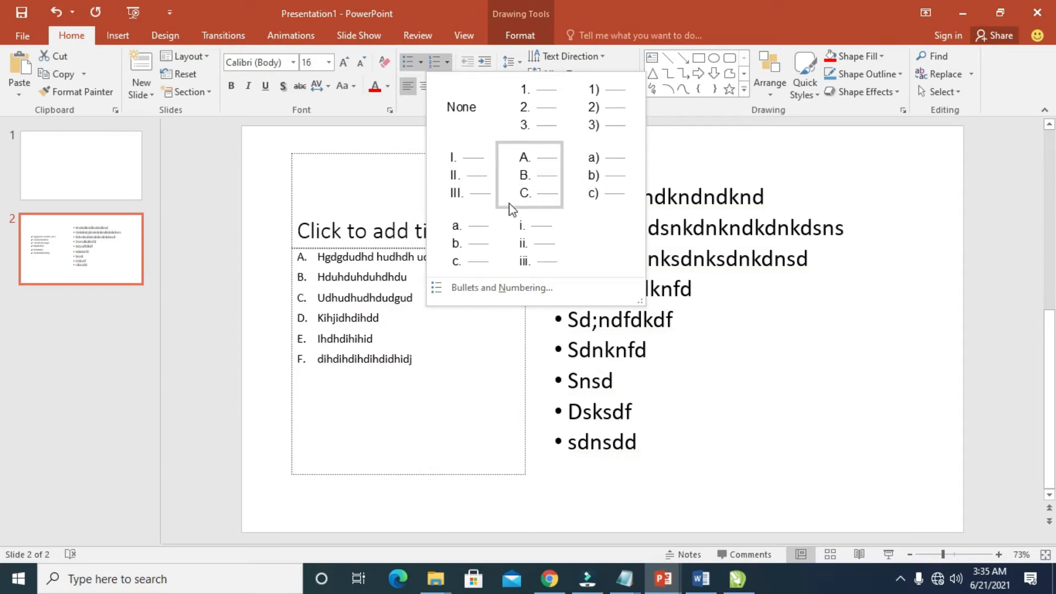
pyautogui.click(528, 243)
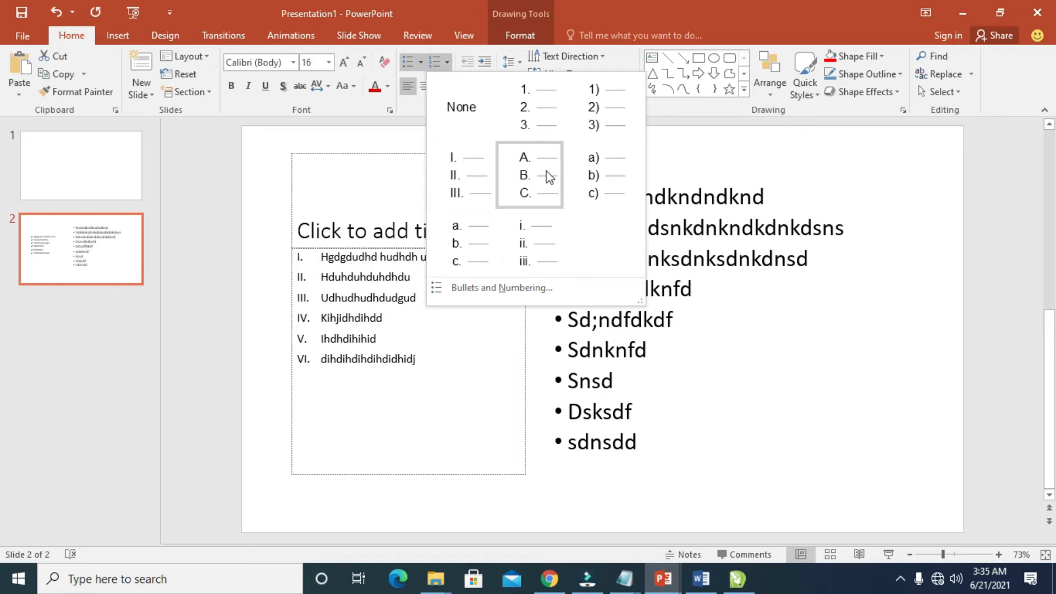
pyautogui.click(605, 106)
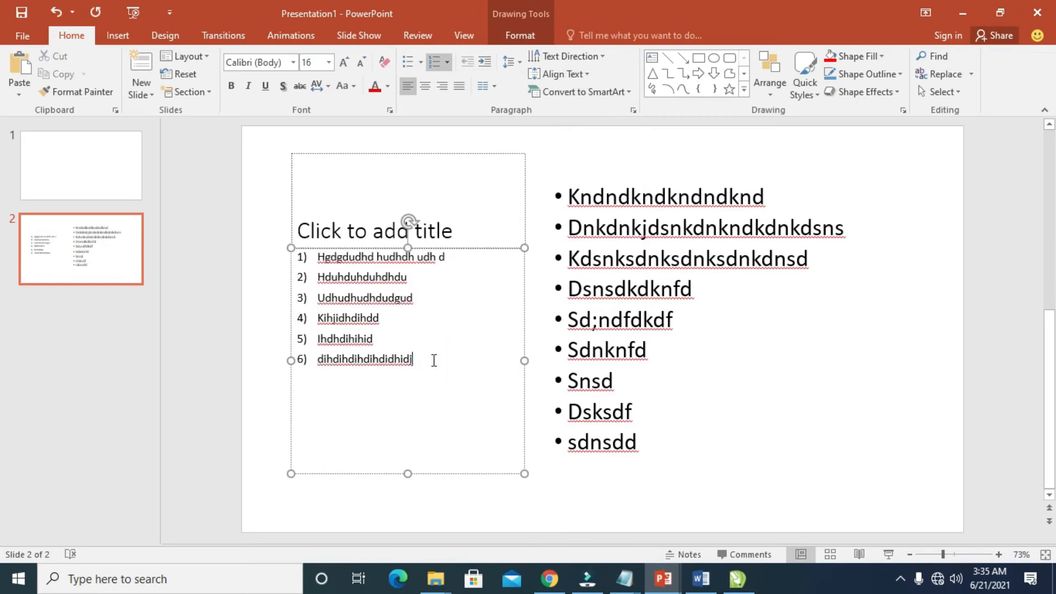
# Add numbered items 7) to 9) with placeholder text, then select all lines.
pyautogui.press('enter')
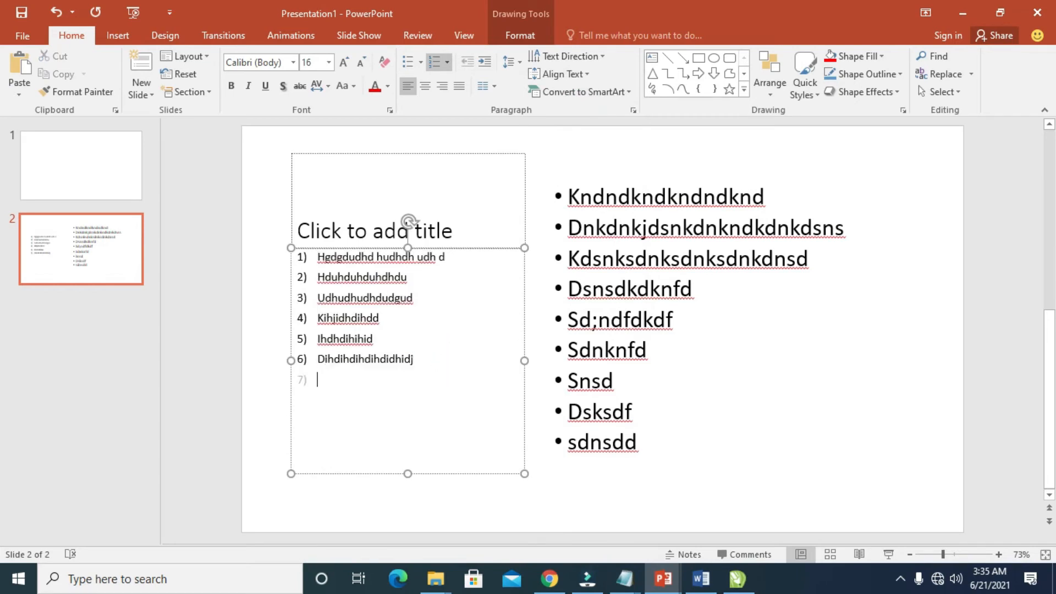
pyautogui.write('hcbccbchbchchvbc')
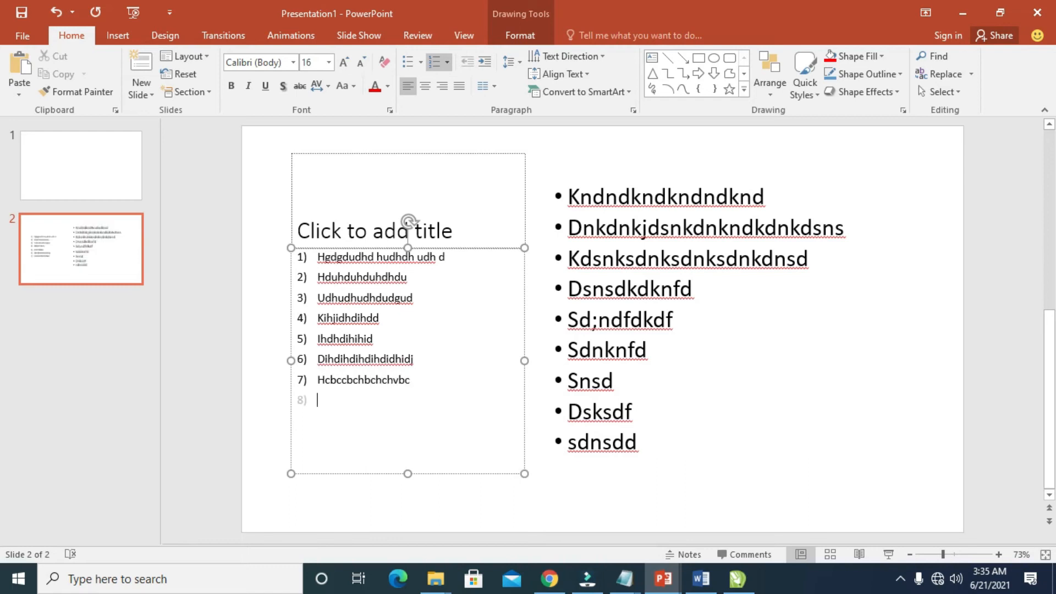
pyautogui.write('jhjdhjdhjdjdhdjhdjdjdjhdjdbjq')
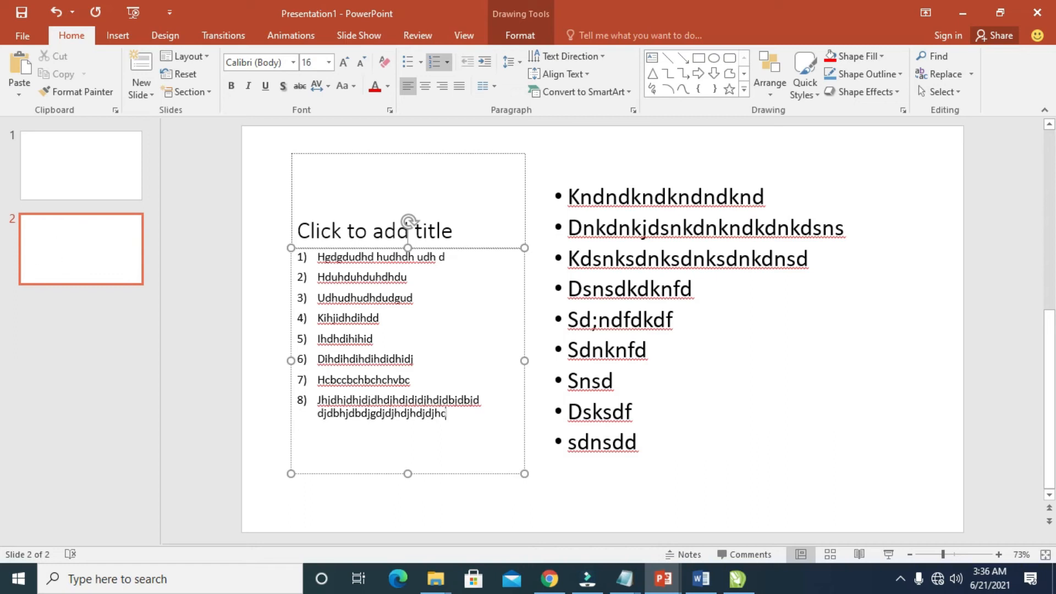
pyautogui.write('knjkdnjncjknds')
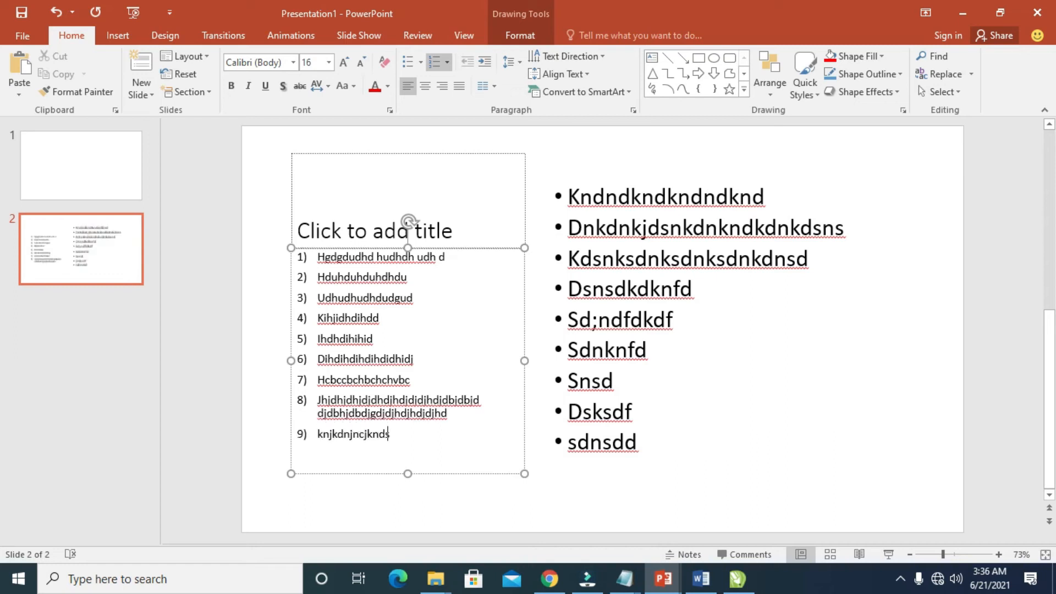
pyautogui.write('kjnsdhdkjndskj')
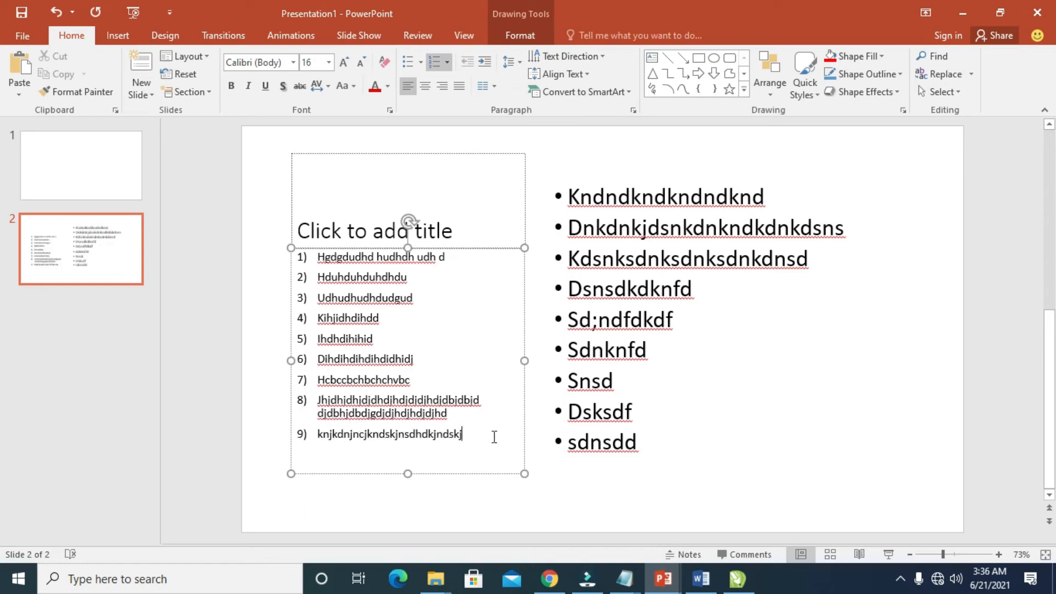
pyautogui.press('ctrl+a')
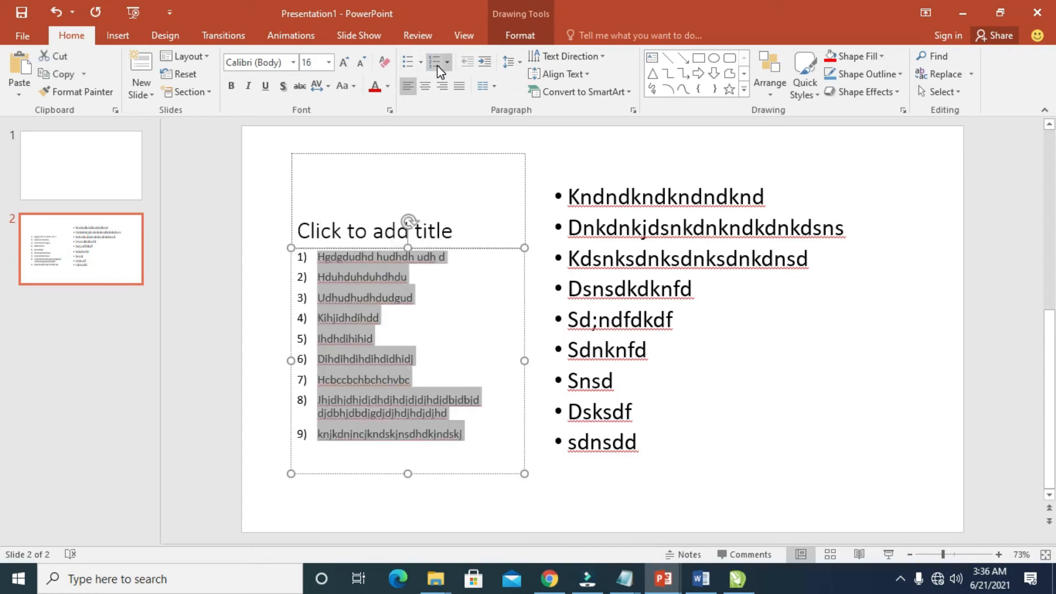
# Replace the numbers with lowercase a) b) c) lettering, after previewing capital letters.
pyautogui.click(435, 61)
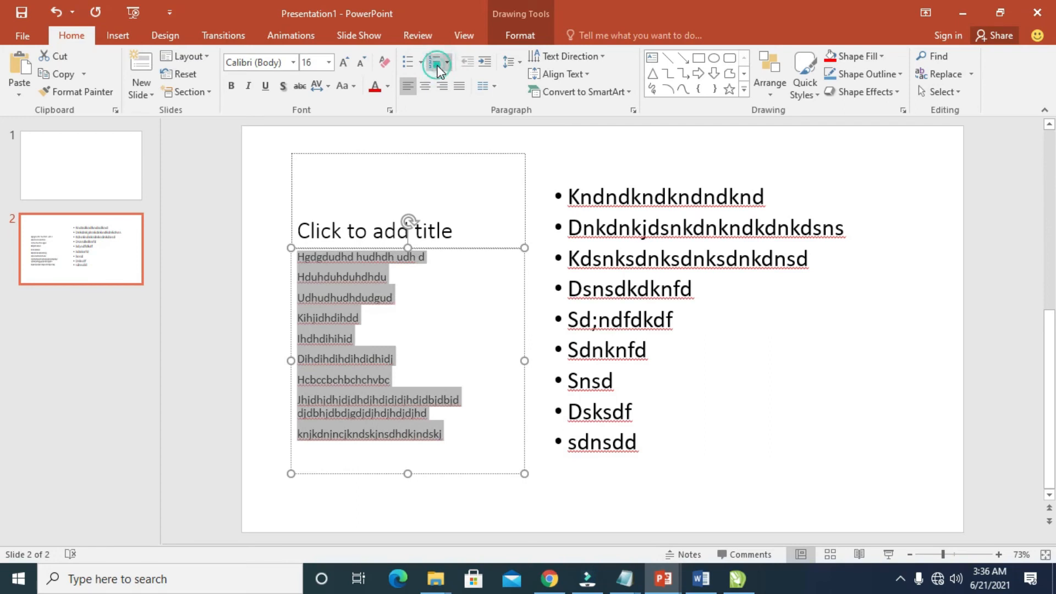
pyautogui.click(447, 62)
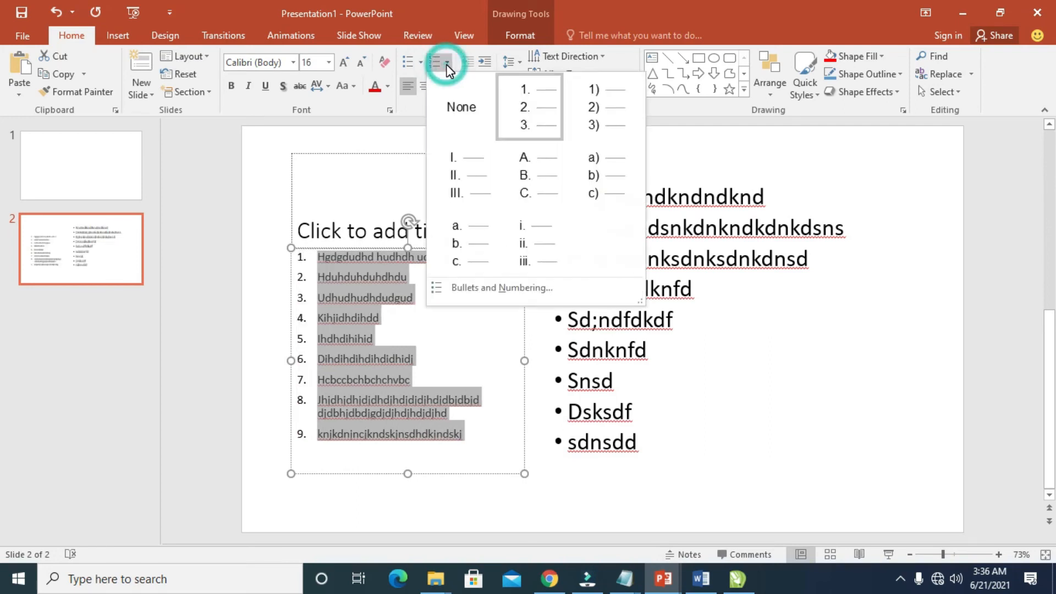
pyautogui.click(529, 175)
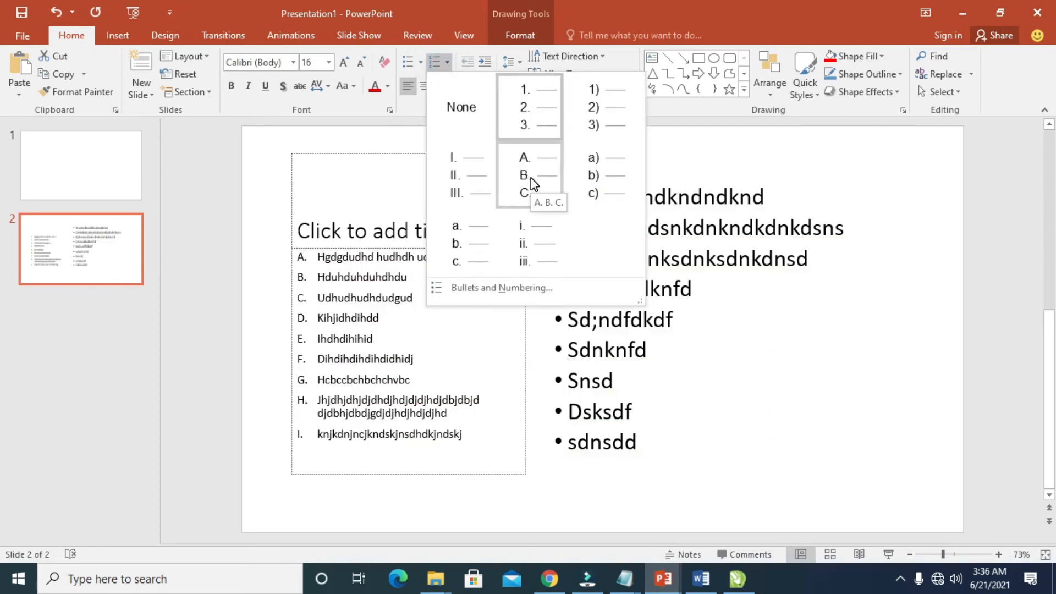
pyautogui.click(607, 174)
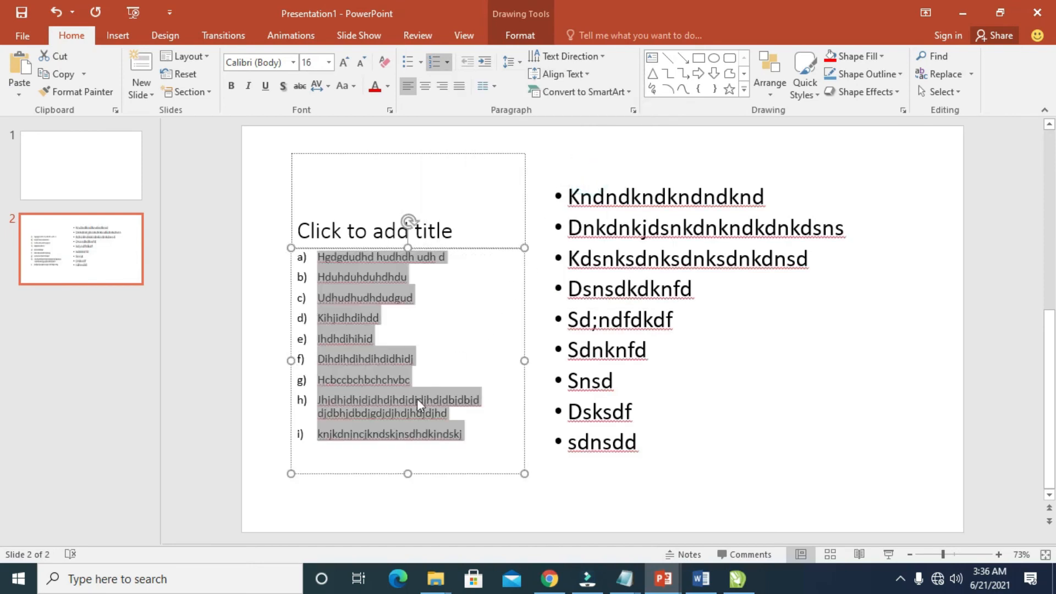